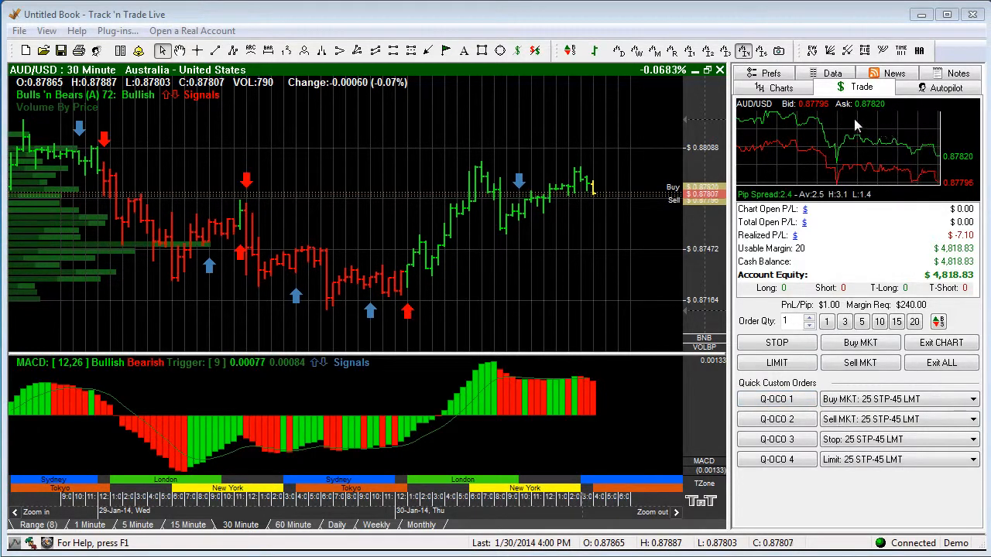
mouse_move(846, 129)
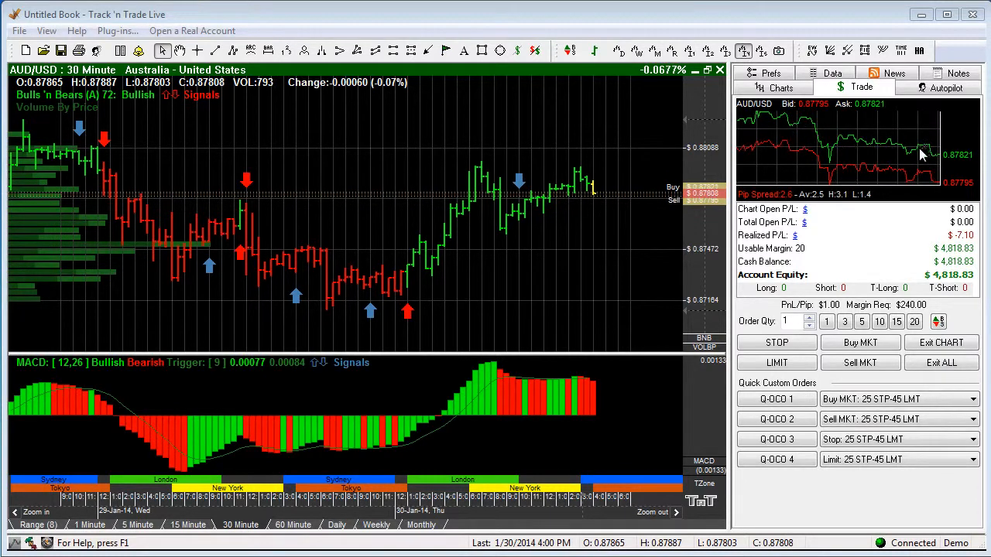
mouse_move(864, 157)
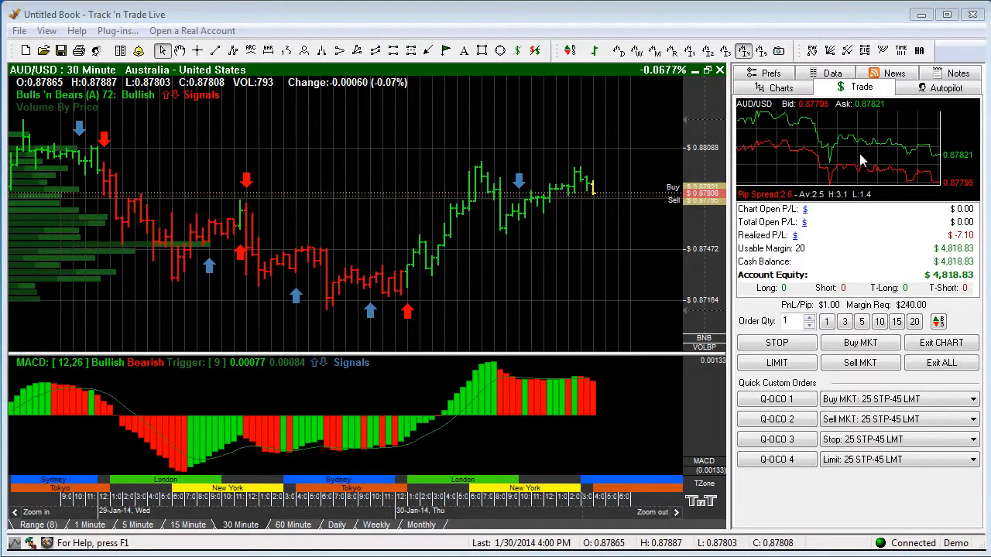
mouse_move(746, 165)
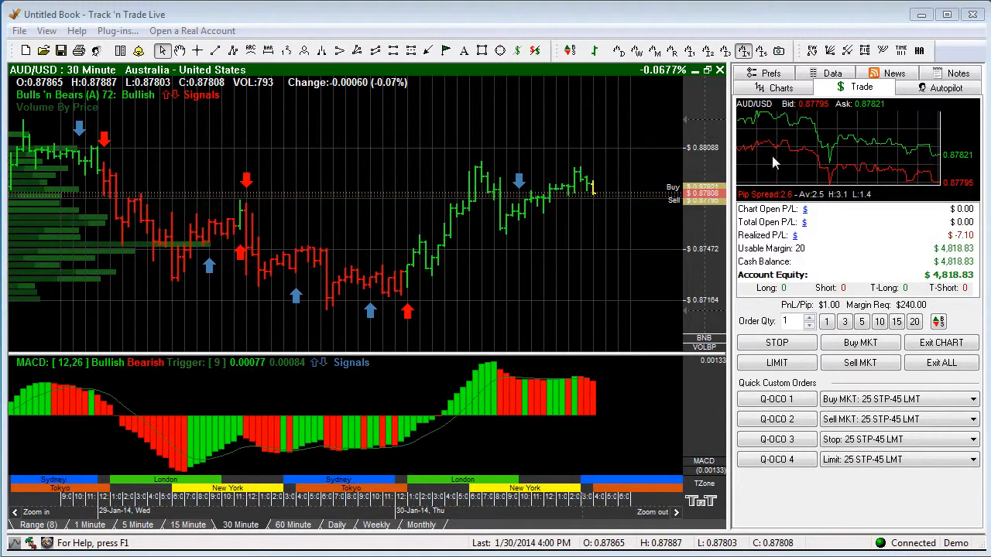
mouse_move(901, 159)
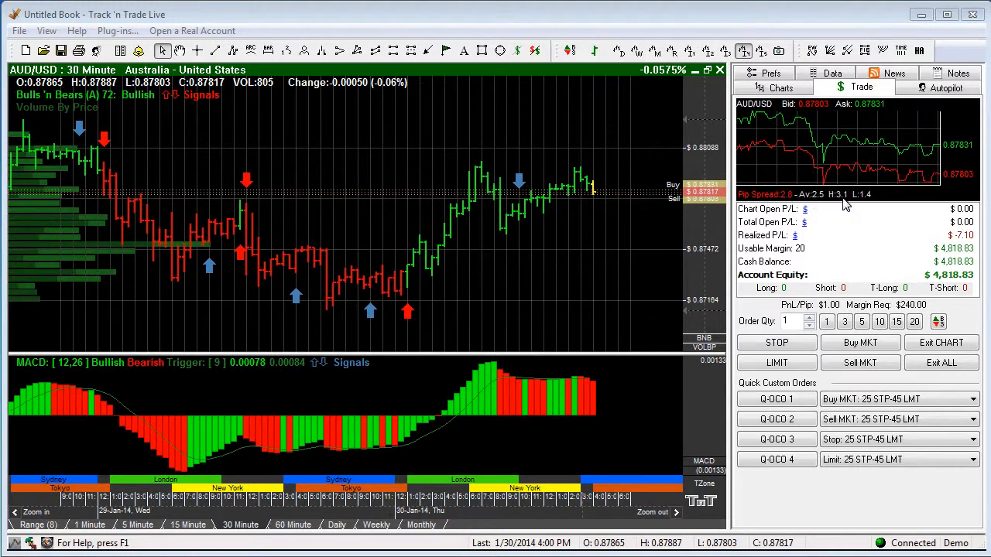
mouse_move(784, 189)
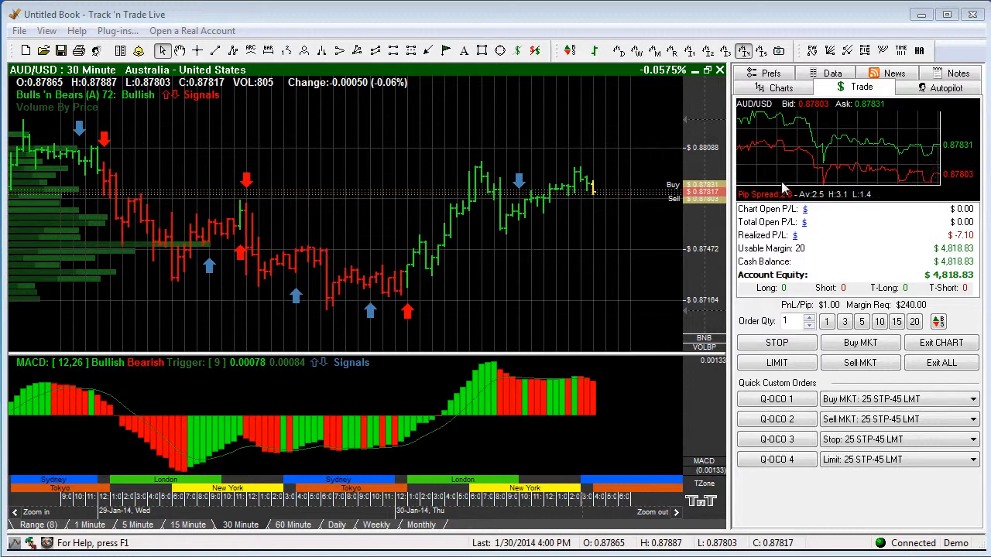
mouse_move(777, 203)
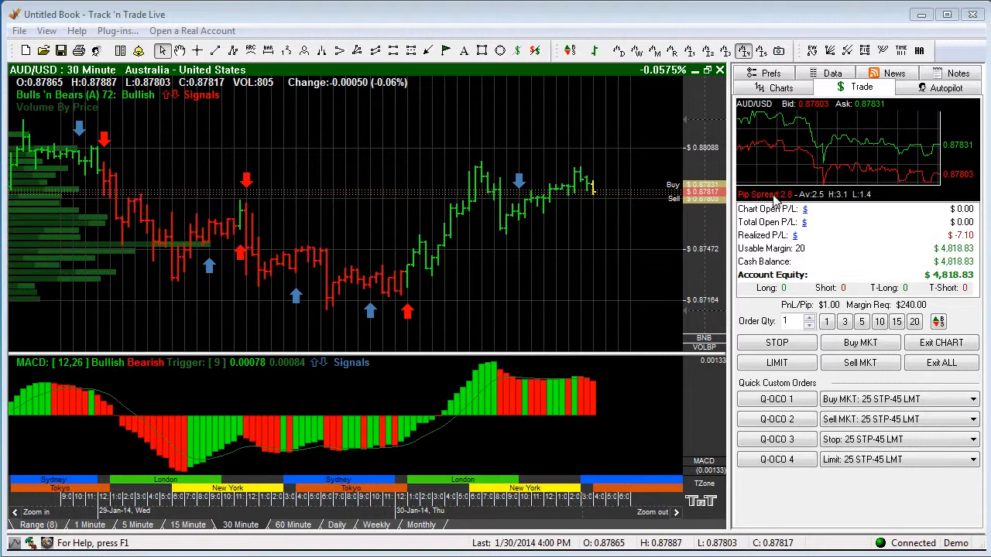
mouse_move(808, 201)
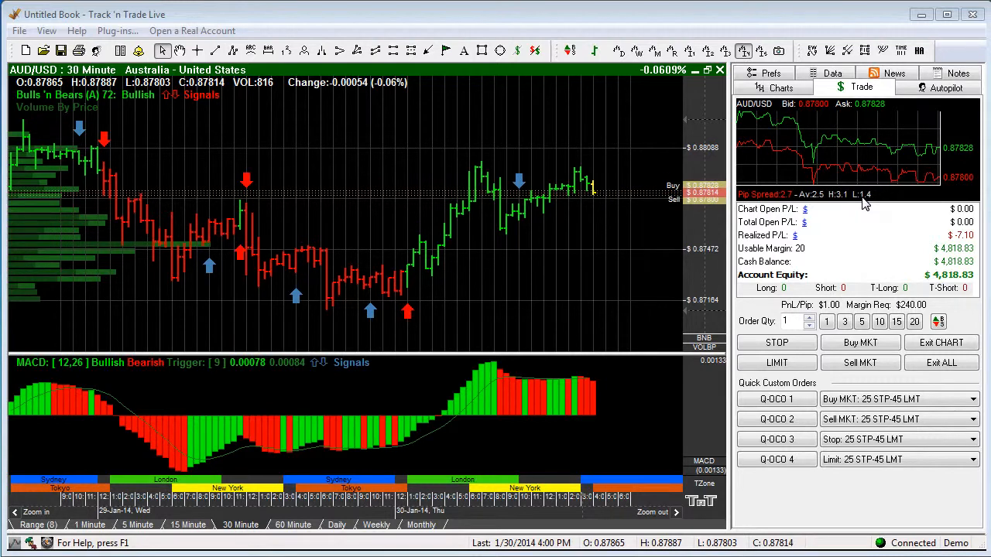
mouse_move(842, 189)
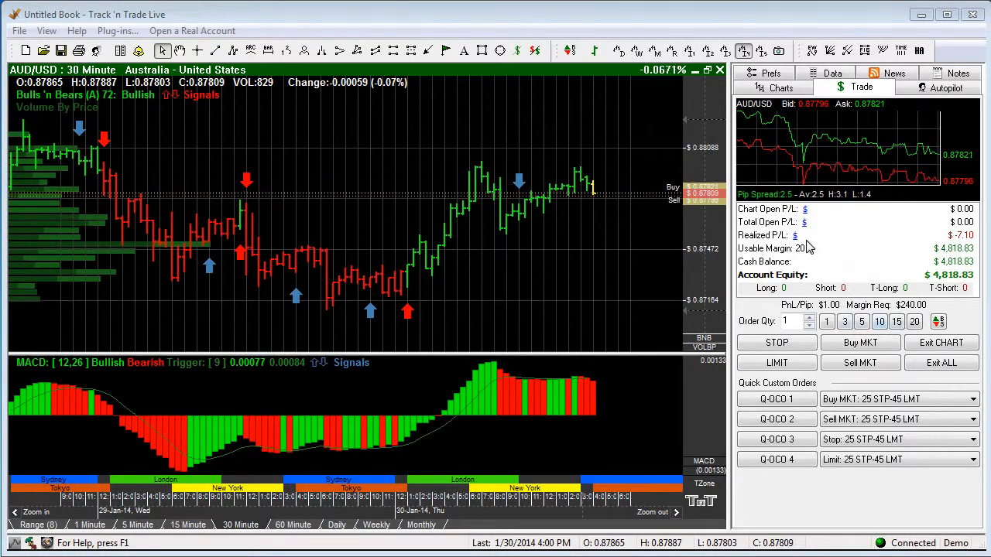
mouse_move(885, 226)
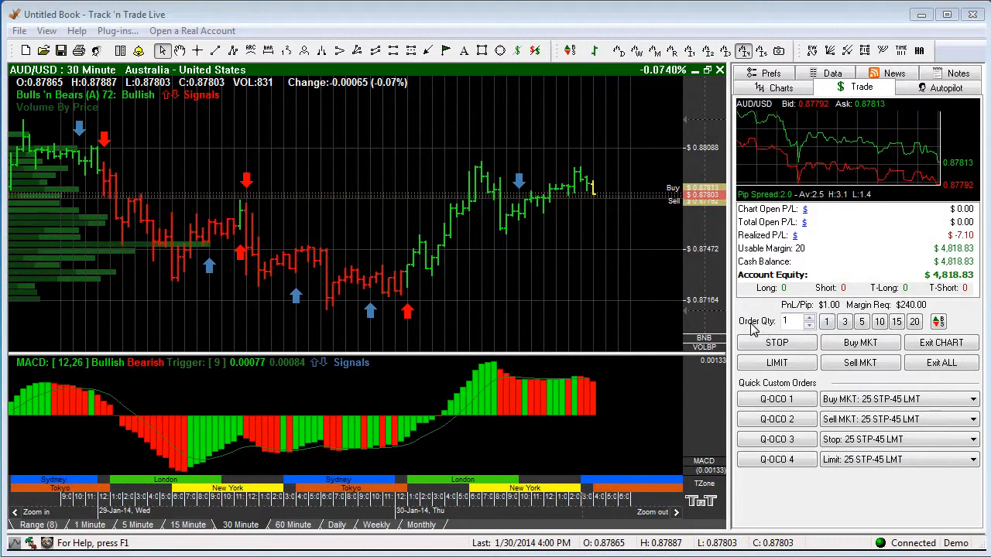
mouse_move(771, 331)
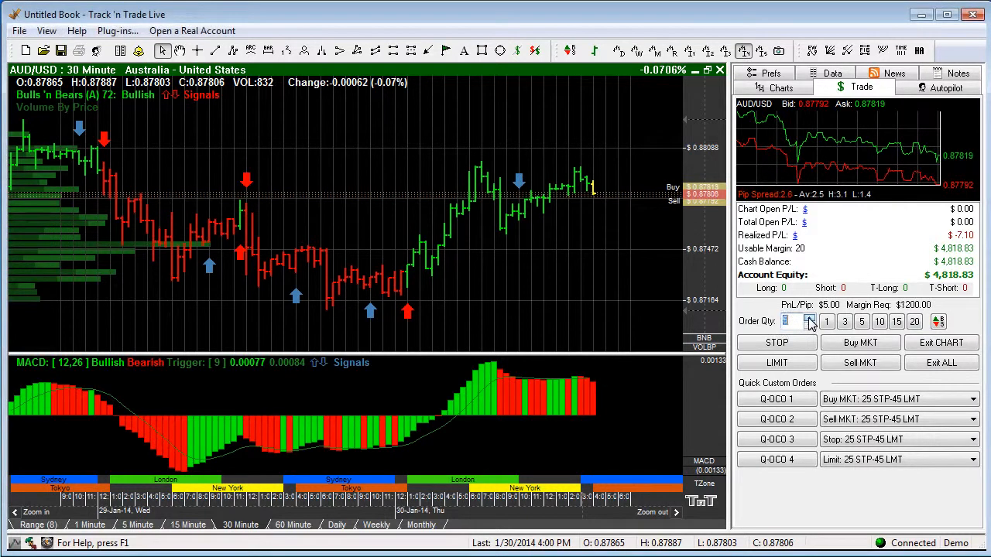
- Cycle Order Qty through 1, 5, 1, 5 and 15 lots ($3600 margin), ending back at 1 lot
left_click(810, 317)
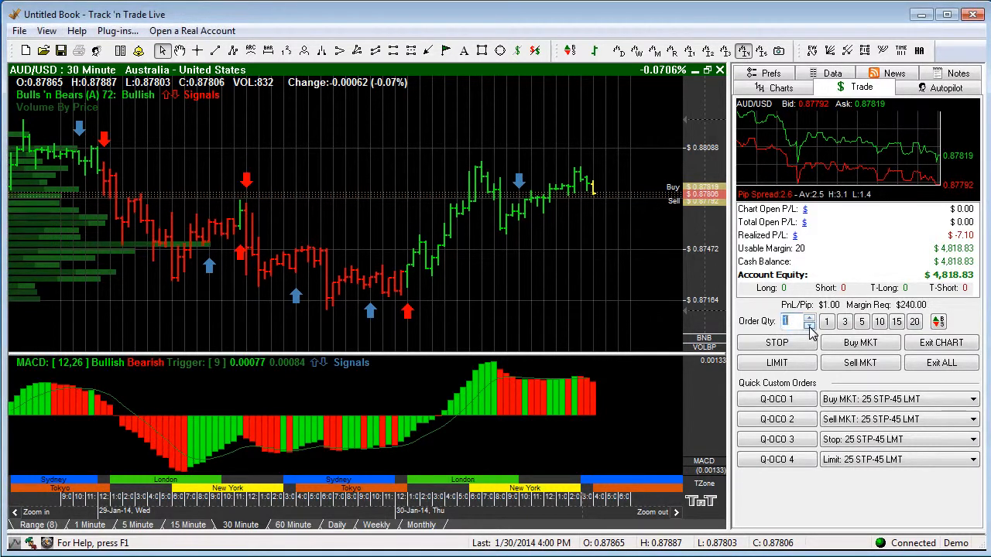
left_click(810, 317)
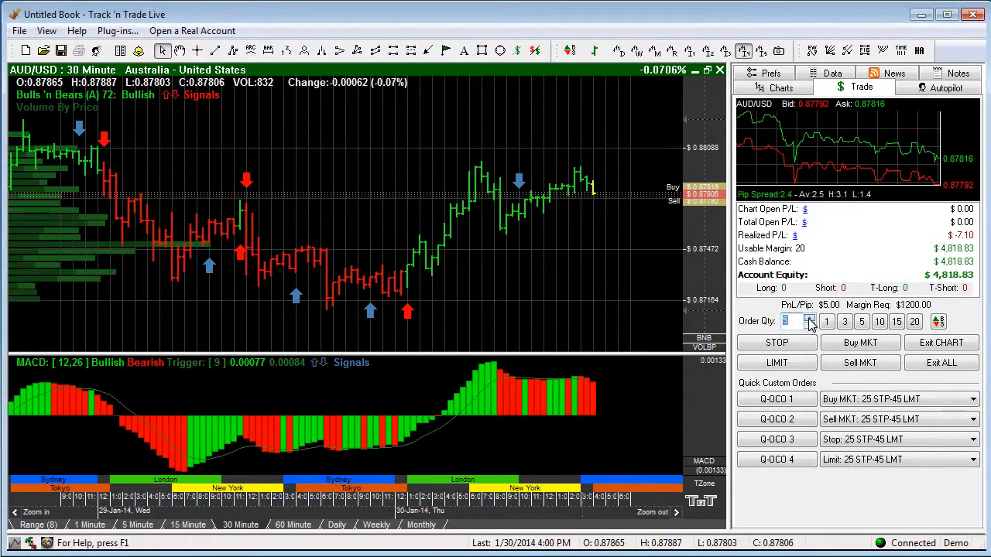
left_click(826, 320)
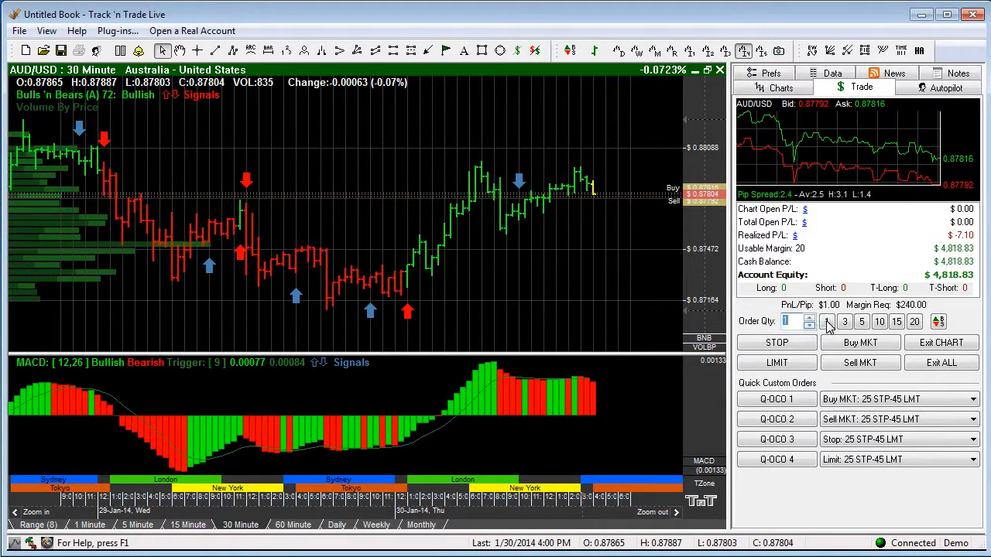
left_click(861, 321)
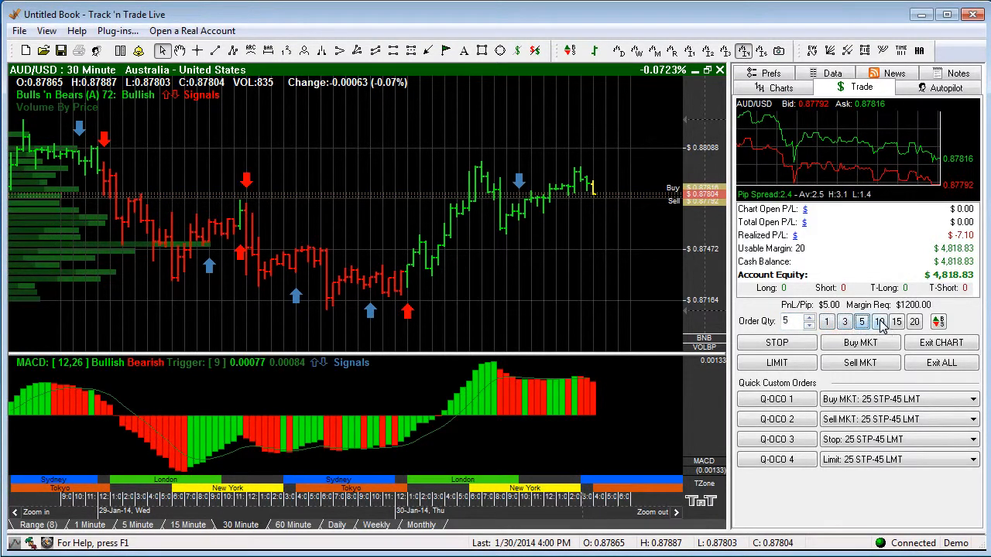
left_click(896, 321)
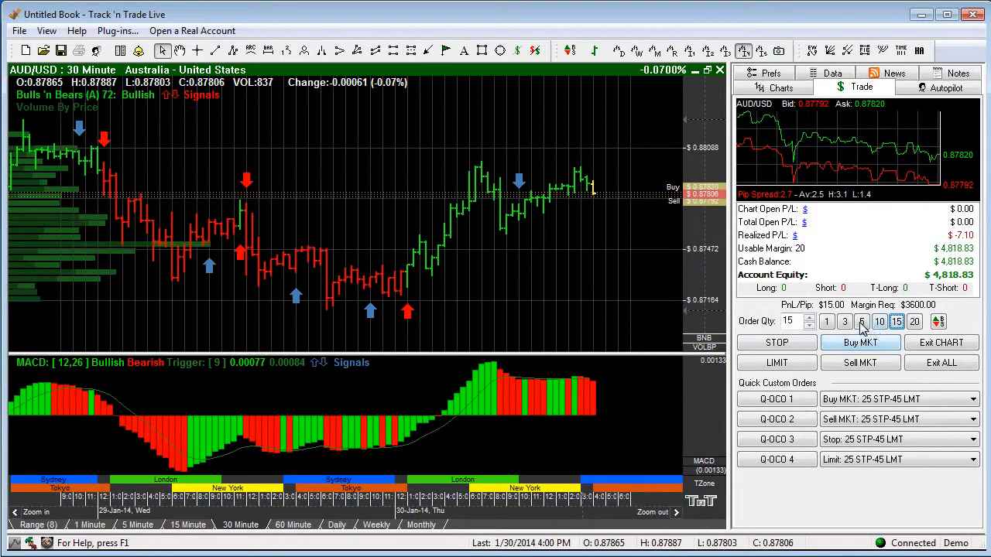
left_click(826, 320)
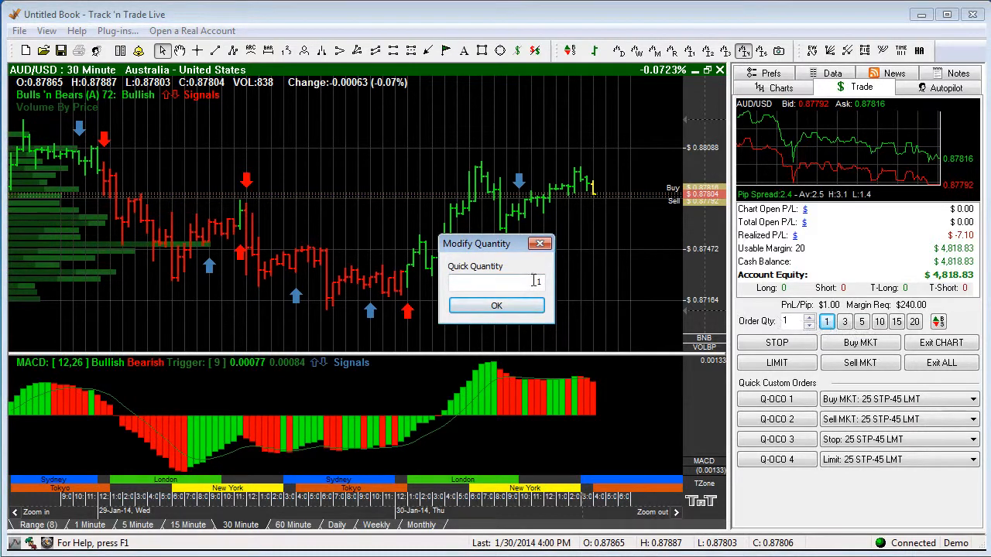
- Change a quick-quantity preset to 2 in the Modify Quantity dialog
type("2")
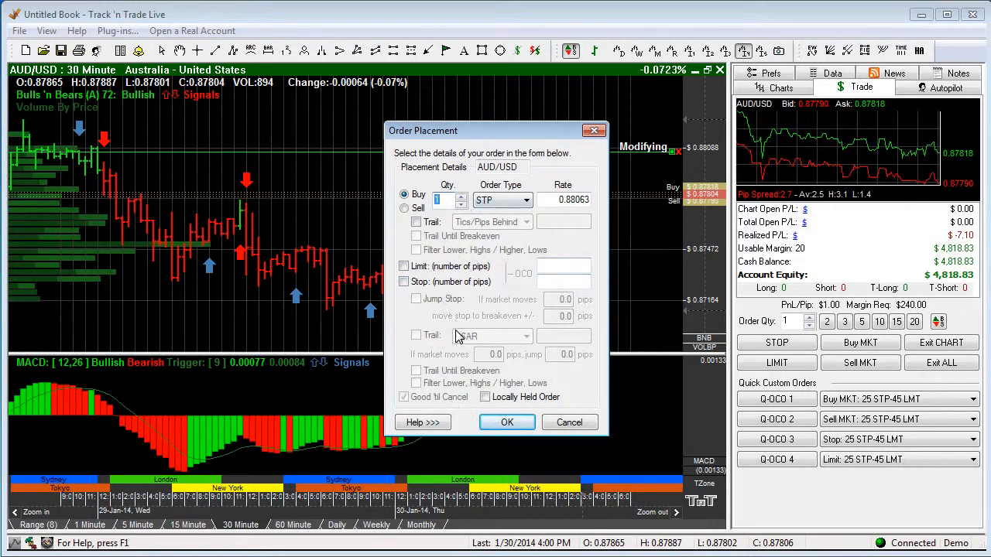
- Show the Help pane in Order Placement and pick an order type to read its explanation
left_click(421, 421)
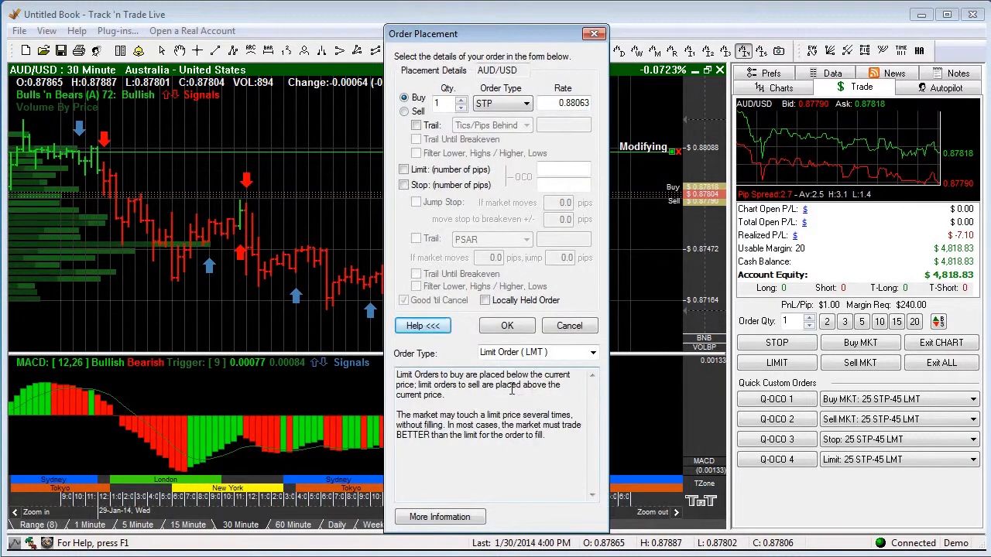
left_click(591, 353)
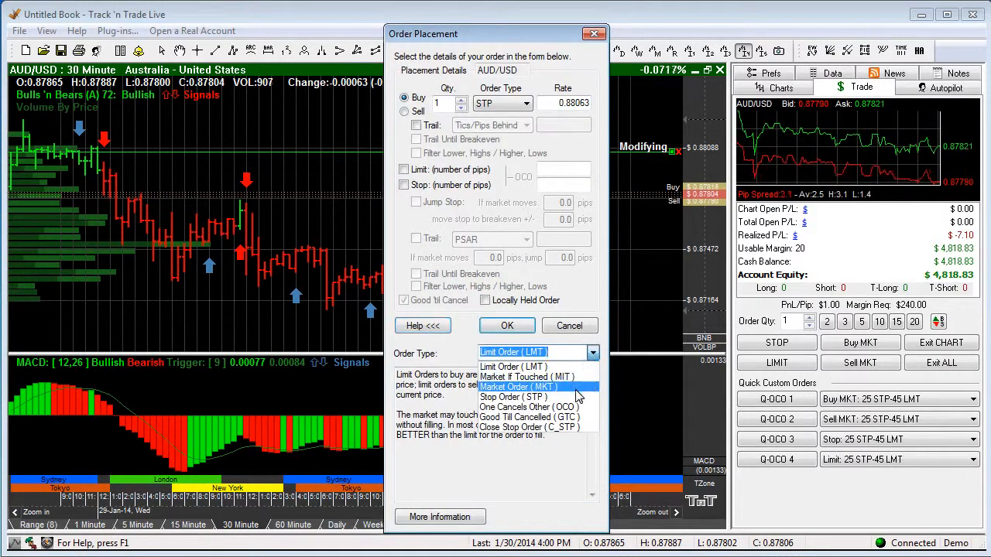
left_click(519, 387)
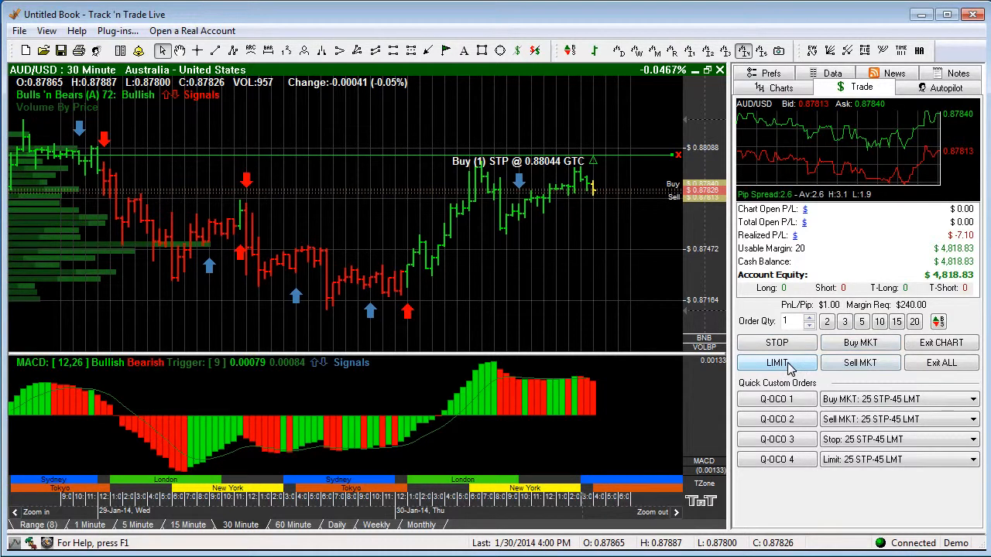
- Place a sell limit above price at 0.88179 and a sell stop below at 0.87674
left_click(777, 362)
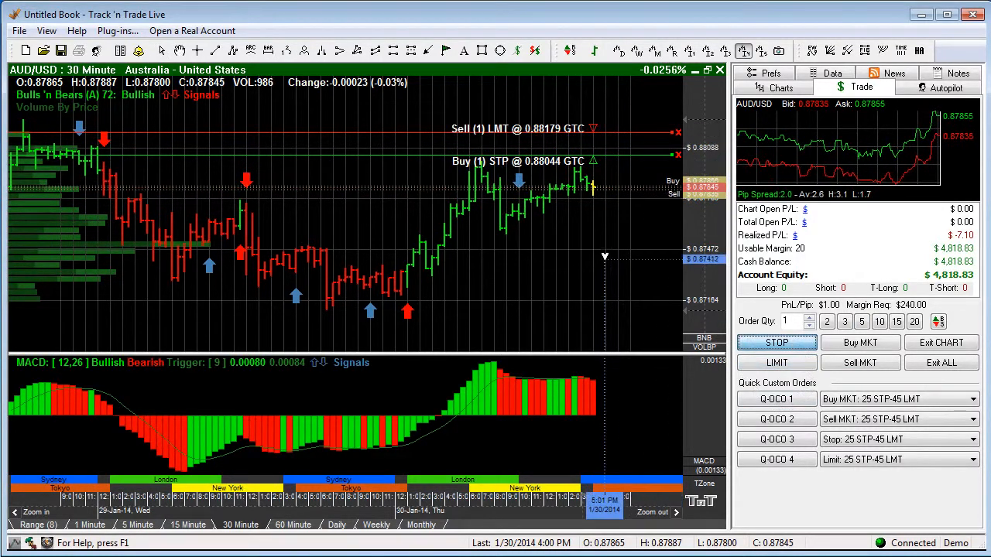
left_click_drag(595, 161, 594, 160)
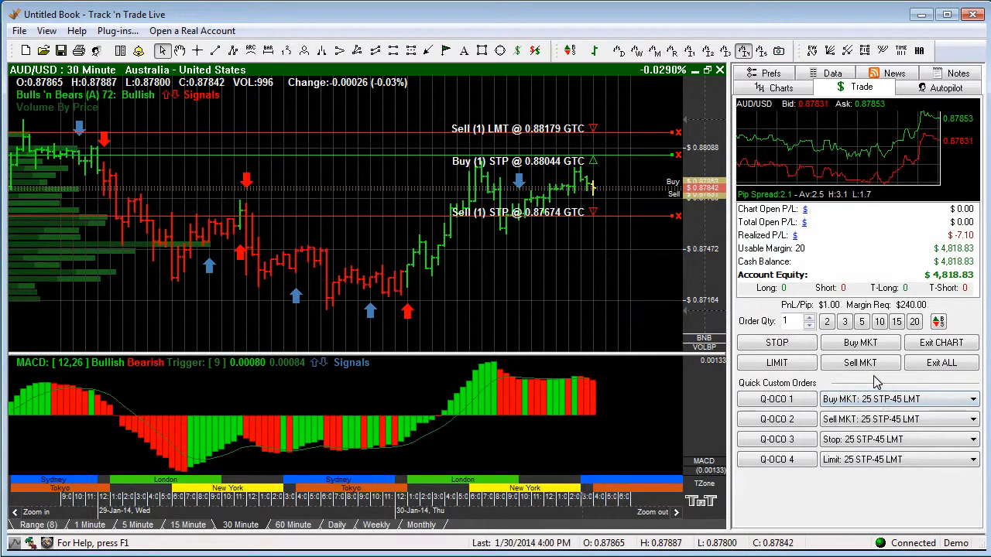
- Buy 1 AUD/USD lot at market (filled 0.87853), then sell at market to close it
left_click(861, 342)
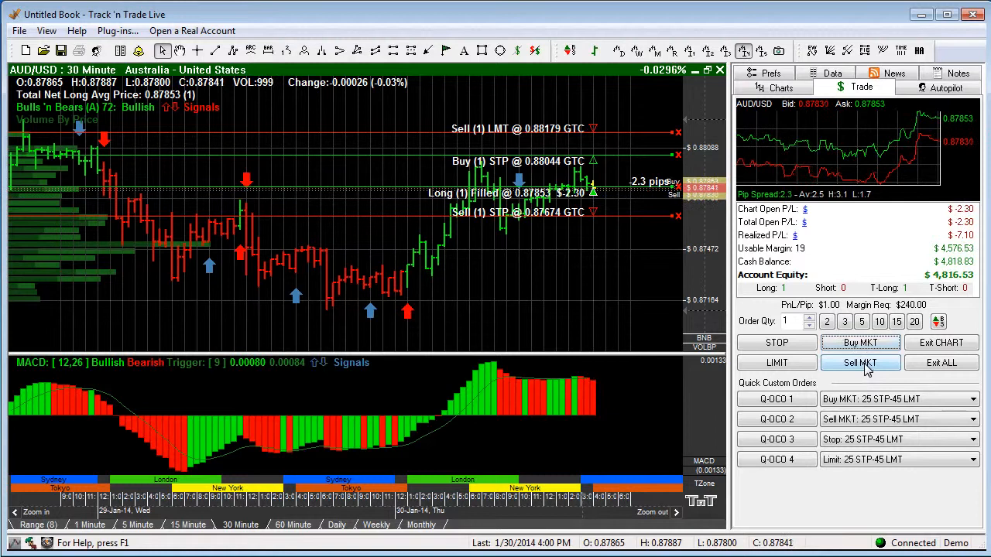
mouse_move(867, 371)
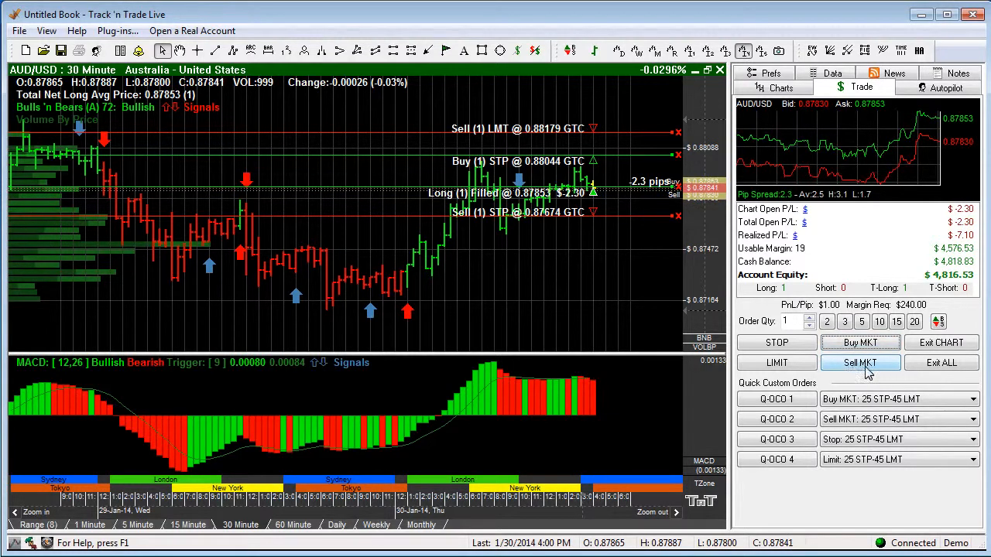
left_click(861, 362)
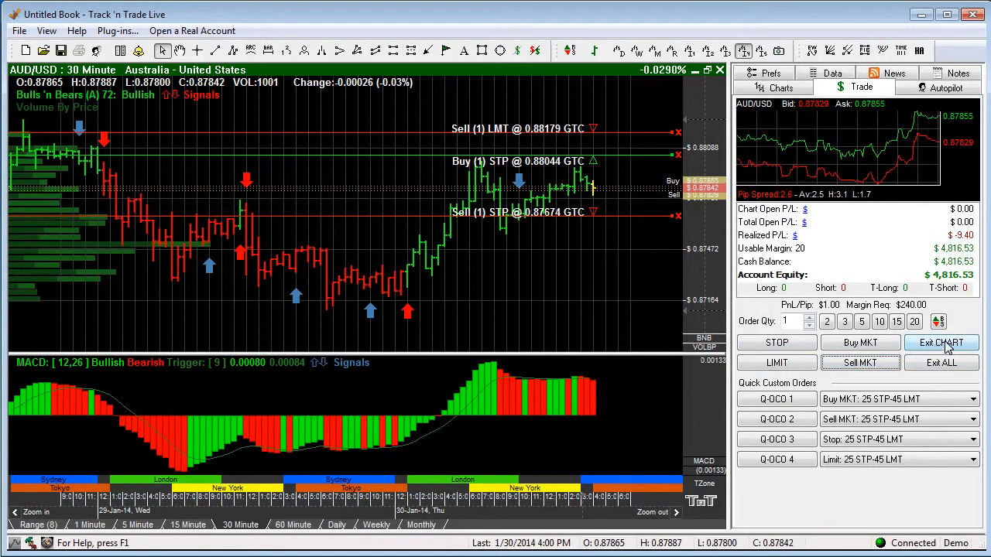
- Exit all chart orders and confirm, clearing every AUD/USD order and position
left_click(941, 342)
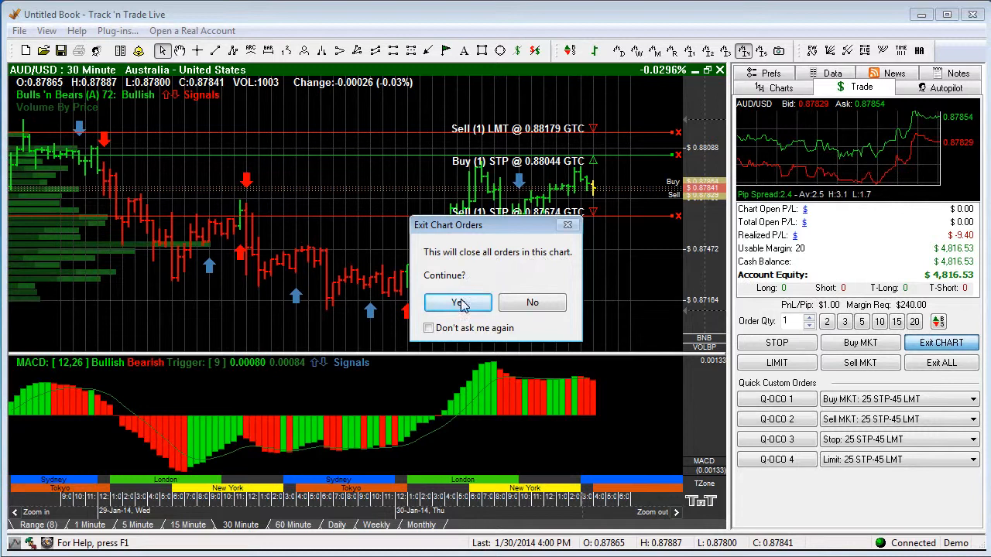
left_click(457, 302)
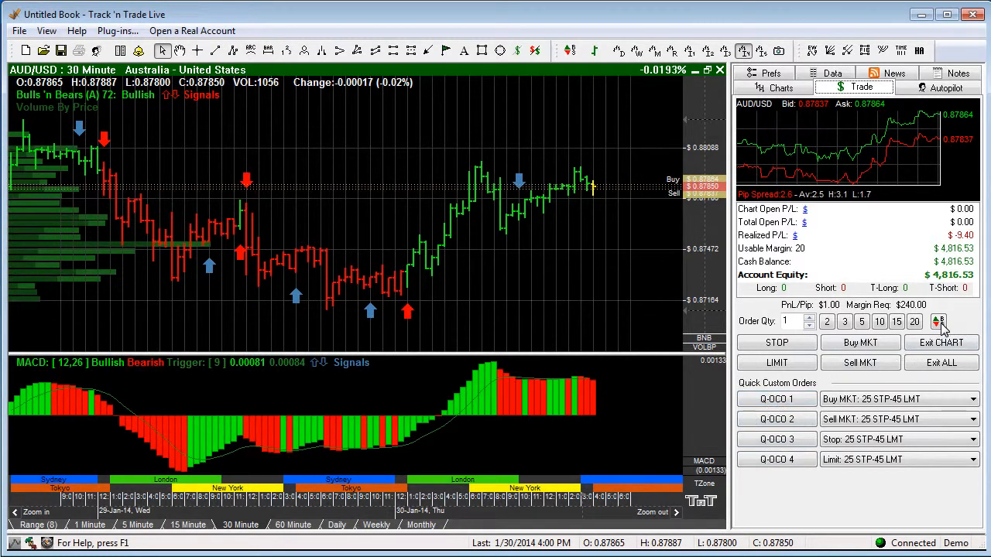
mouse_move(742, 416)
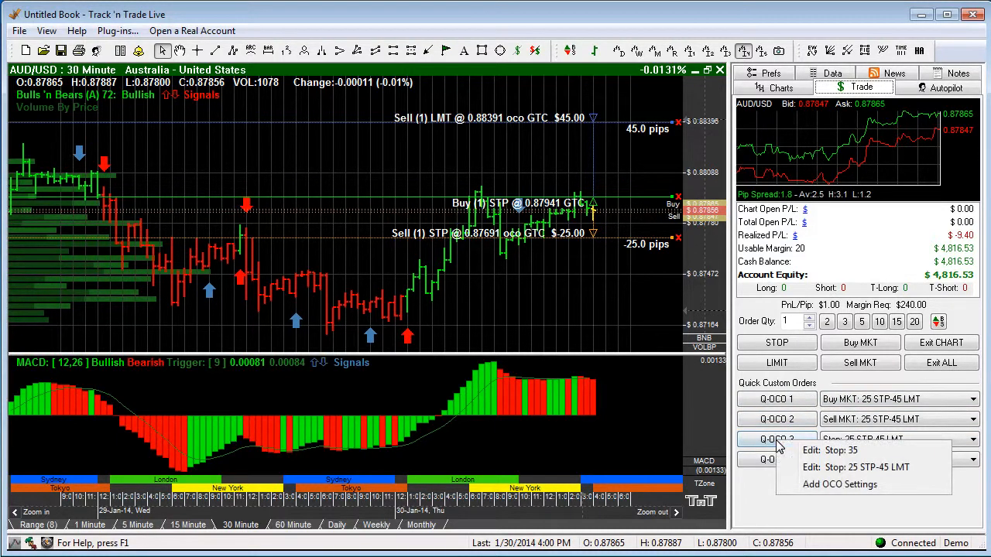
- Open OCO Setup, cancel it unchanged, then request closing all orders on this chart
left_click(839, 483)
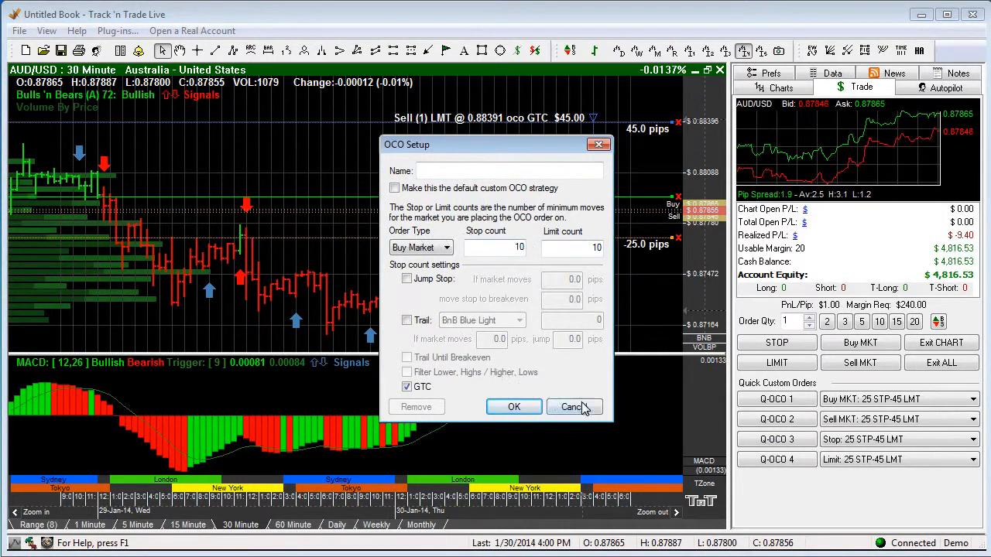
left_click(573, 407)
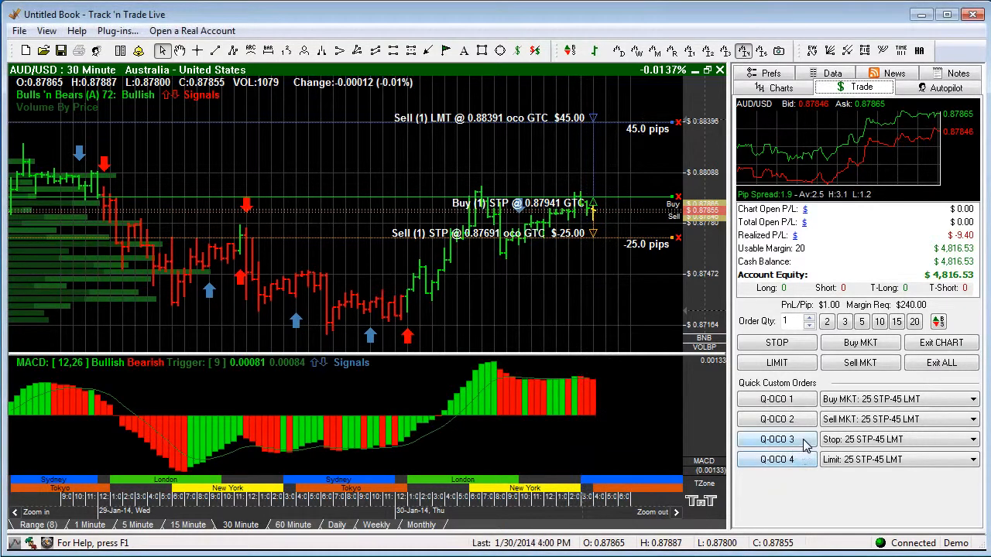
mouse_move(582, 214)
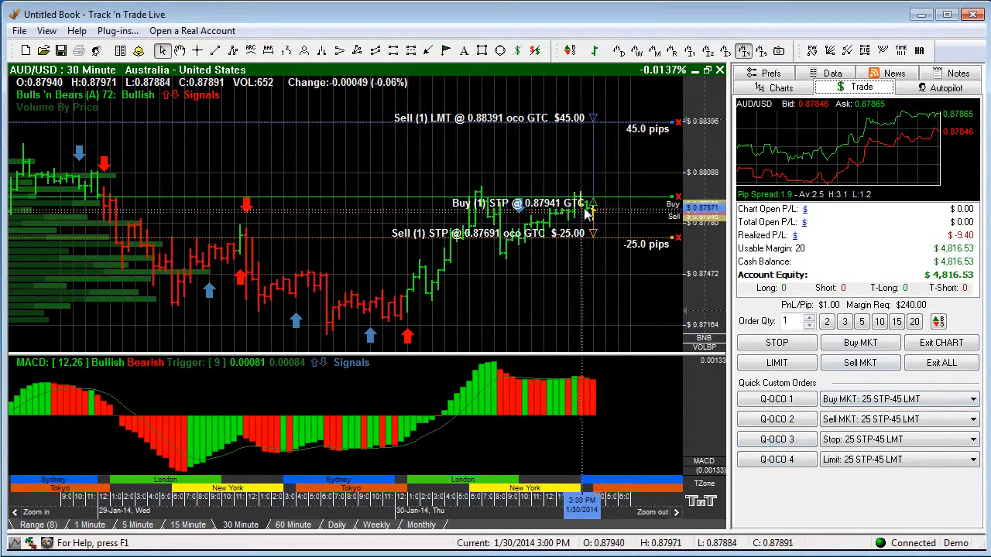
left_click(941, 342)
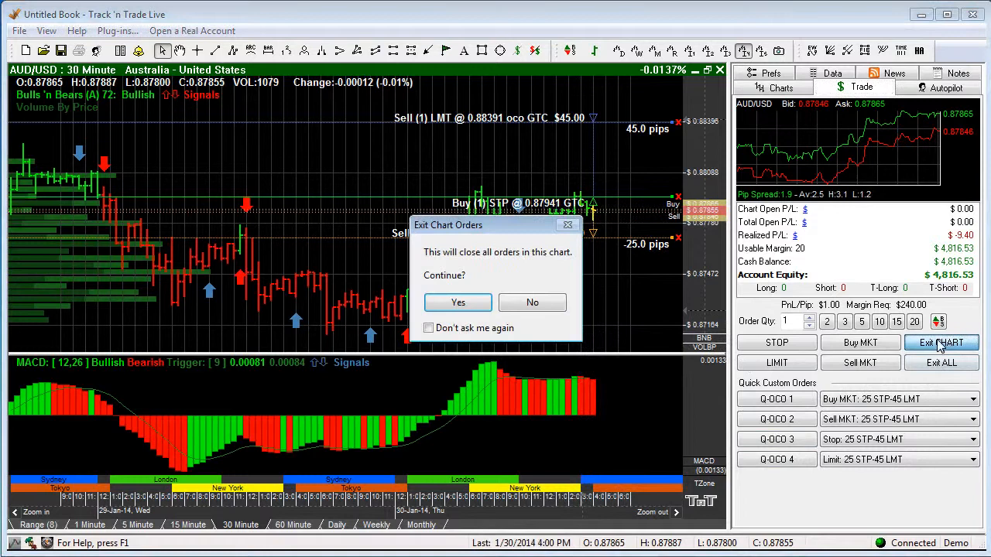
- Confirm clearing the chart orders, then buy 3 AUD/USD lots at market, filled at 0.87864
left_click(458, 301)
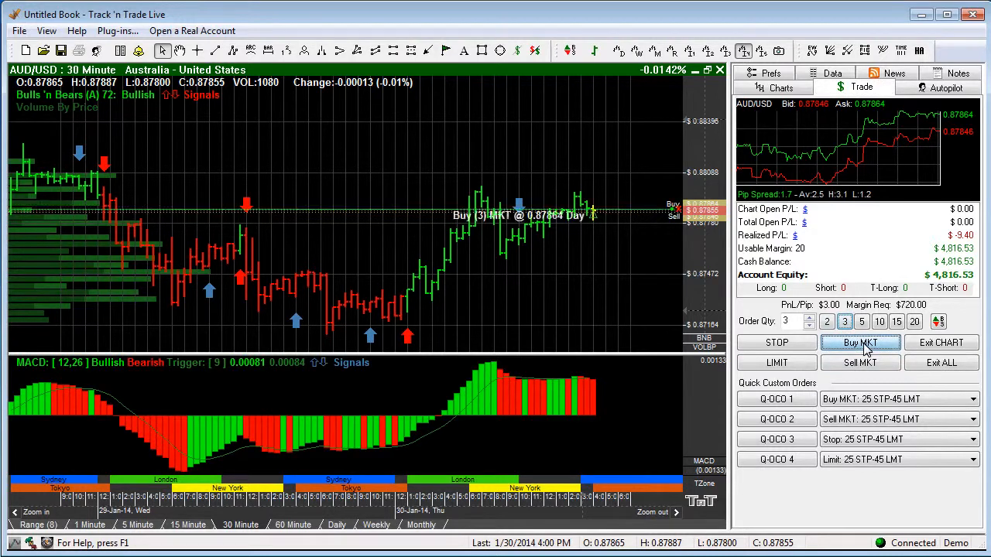
left_click(861, 342)
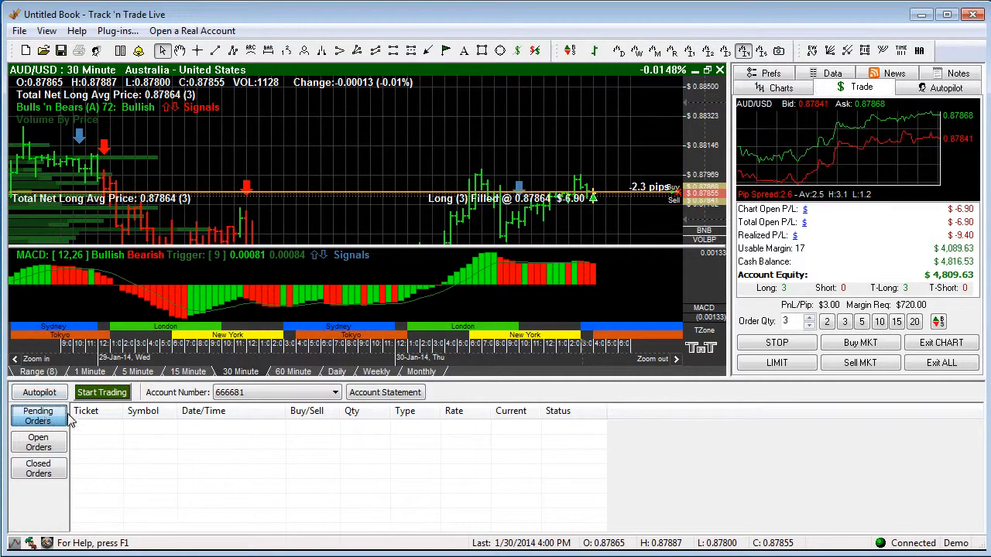
- Review the account panel's Open, Closed and Pending Orders lists
left_click(37, 442)
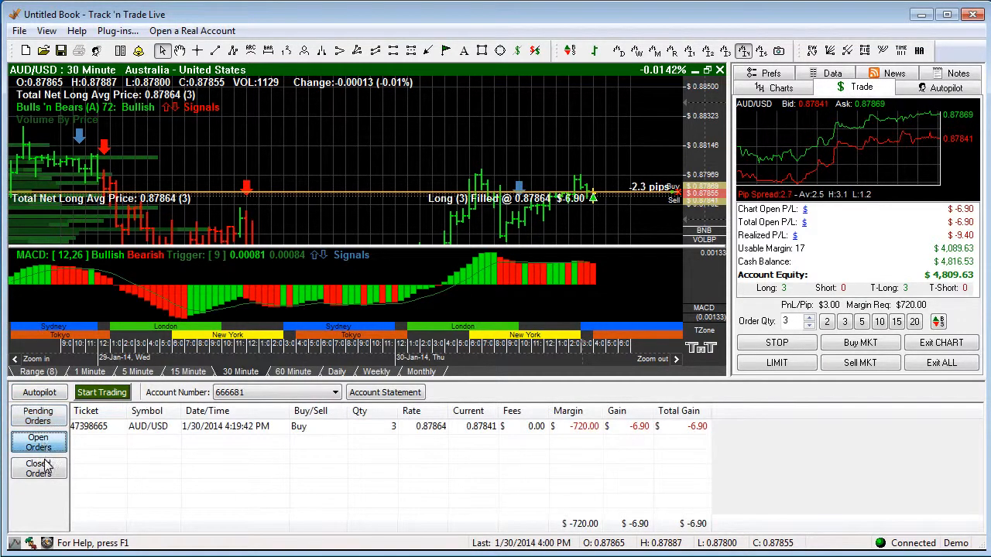
left_click(39, 467)
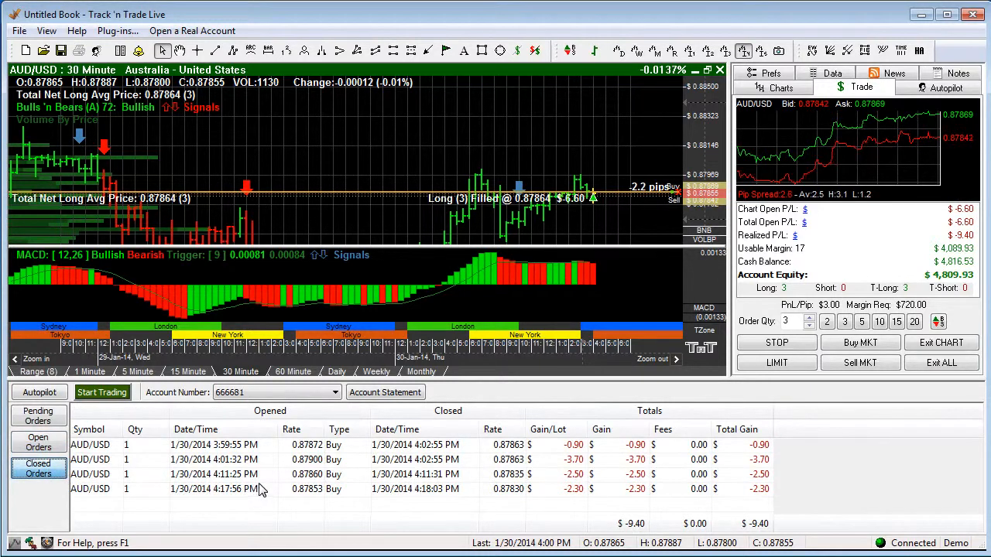
mouse_move(334, 505)
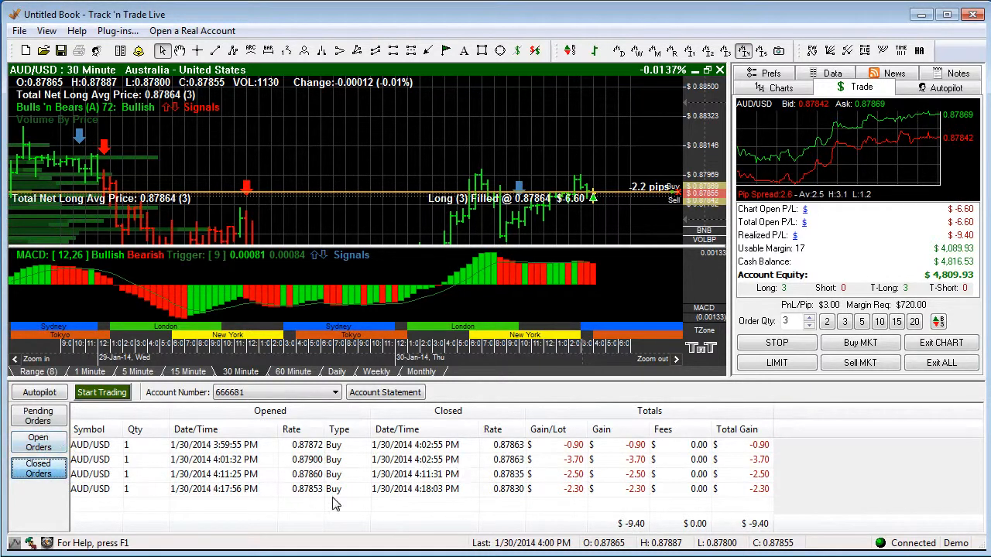
left_click(37, 415)
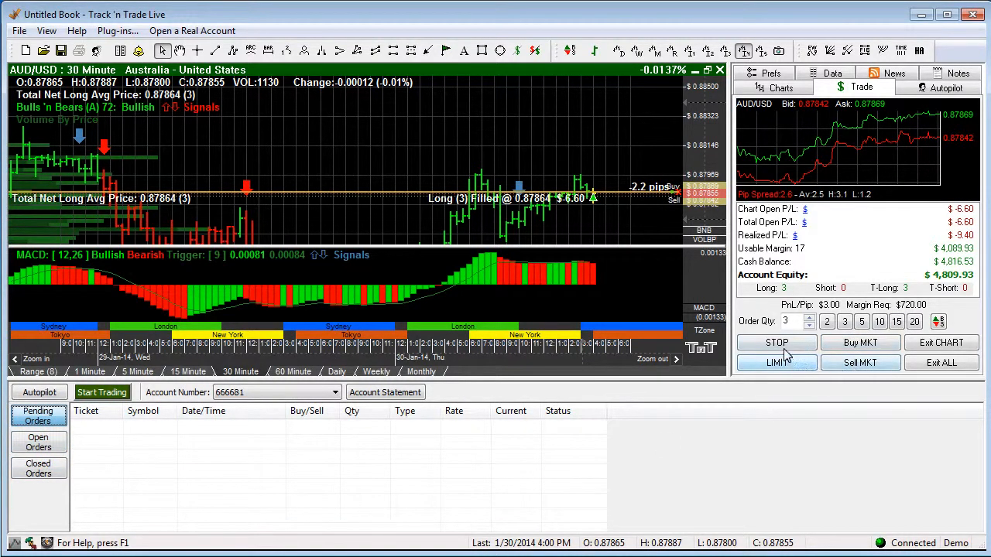
- Place a 3-lot buy stop at 0.88086, then recheck the Open and Closed Orders lists
left_click(777, 342)
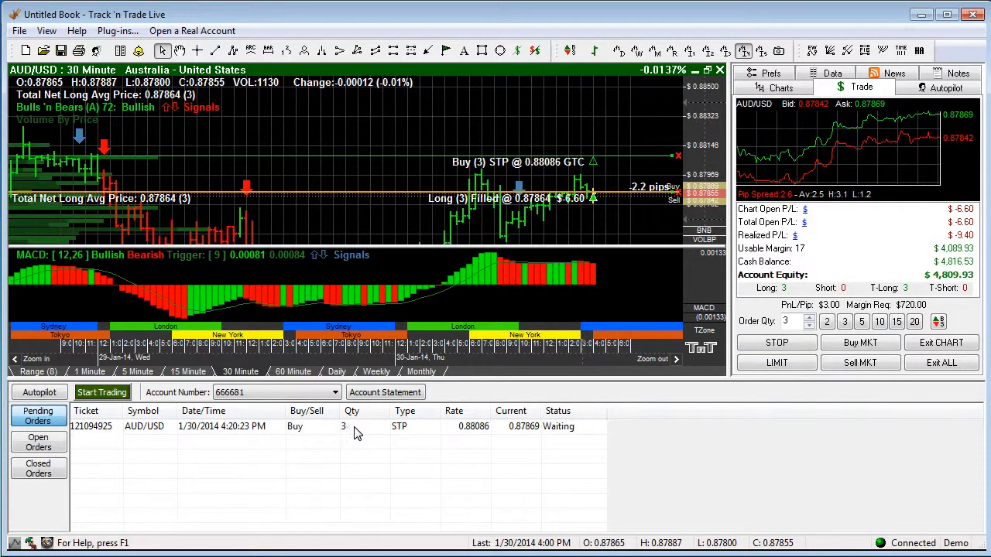
left_click(38, 441)
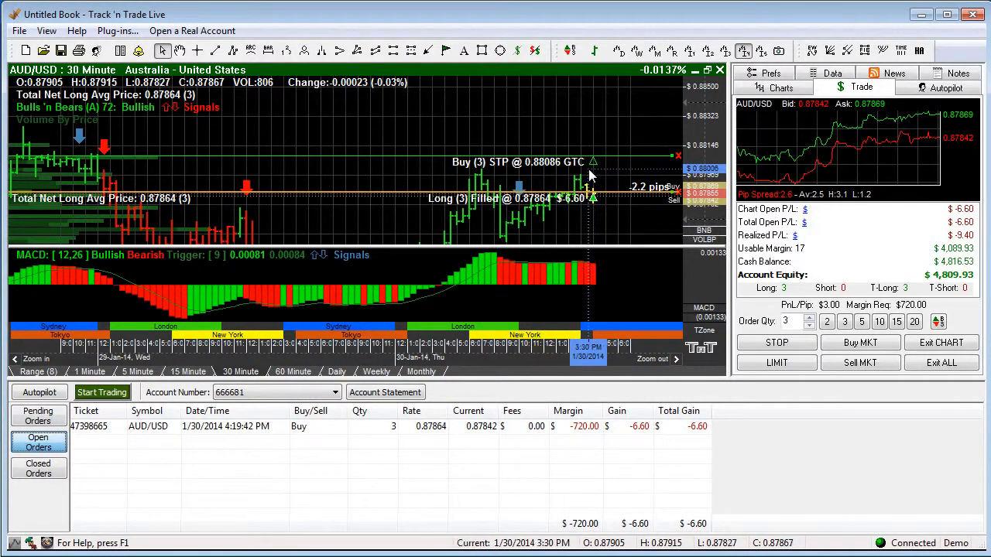
left_click(38, 468)
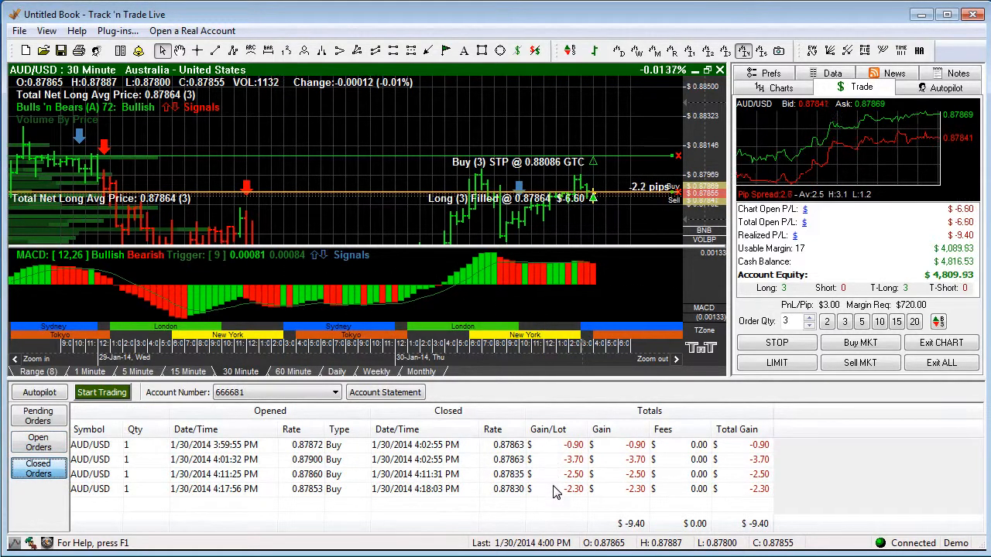
mouse_move(821, 240)
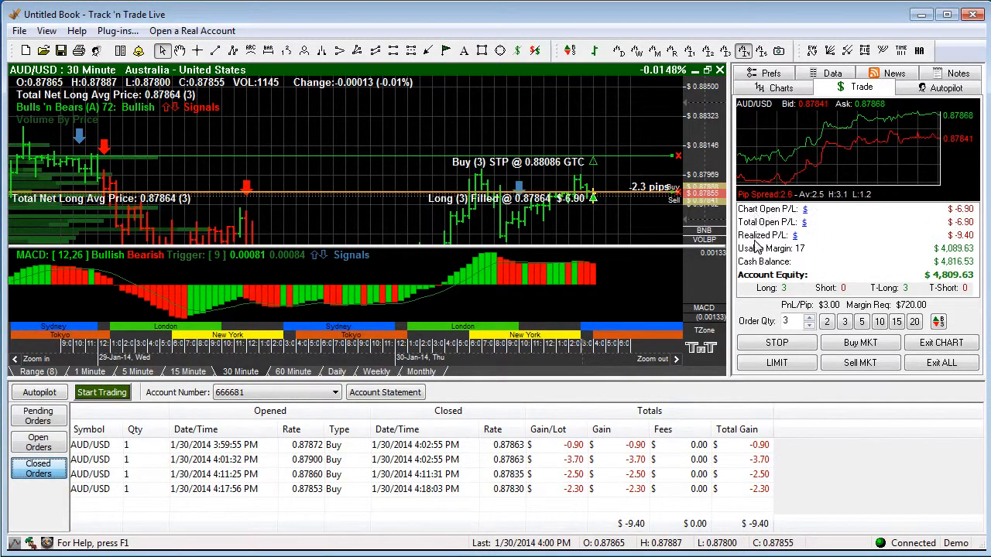
mouse_move(805, 271)
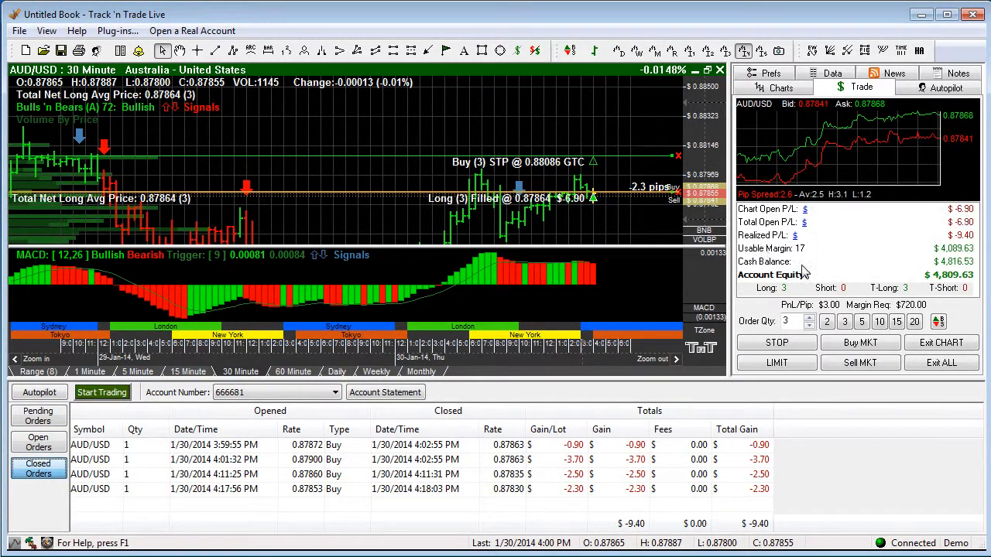
mouse_move(802, 217)
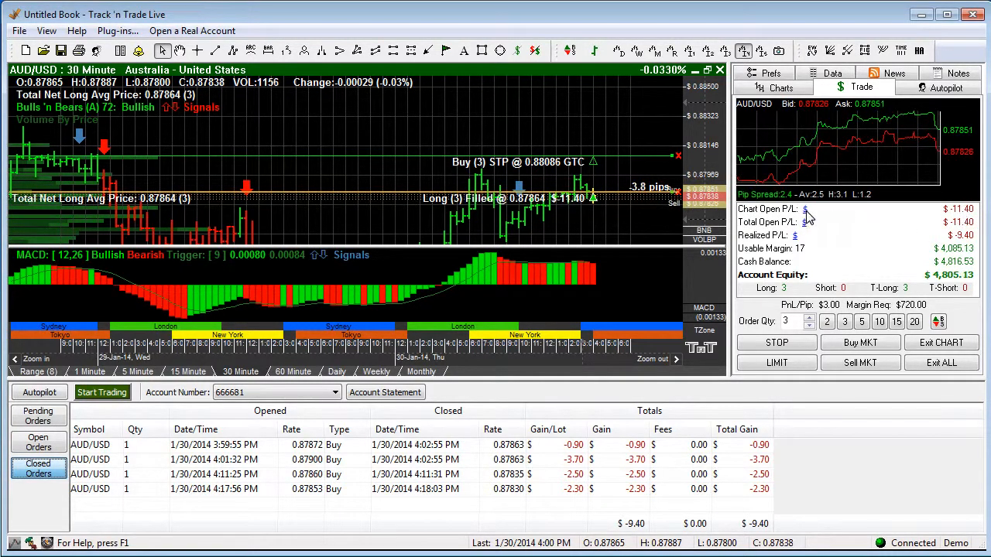
- Switch chart and total open P/L to % ROM and realized P/L to % of Total
left_click(805, 209)
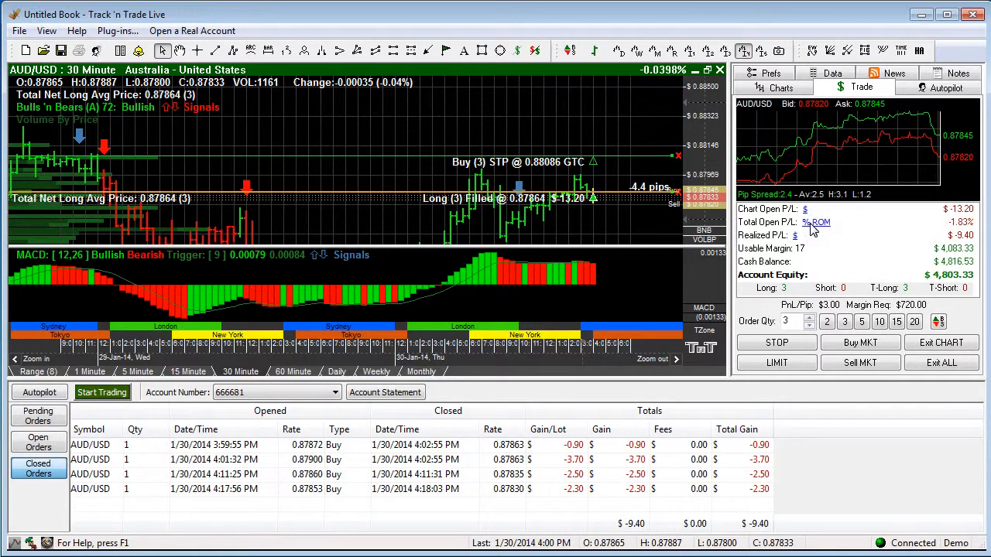
left_click(812, 223)
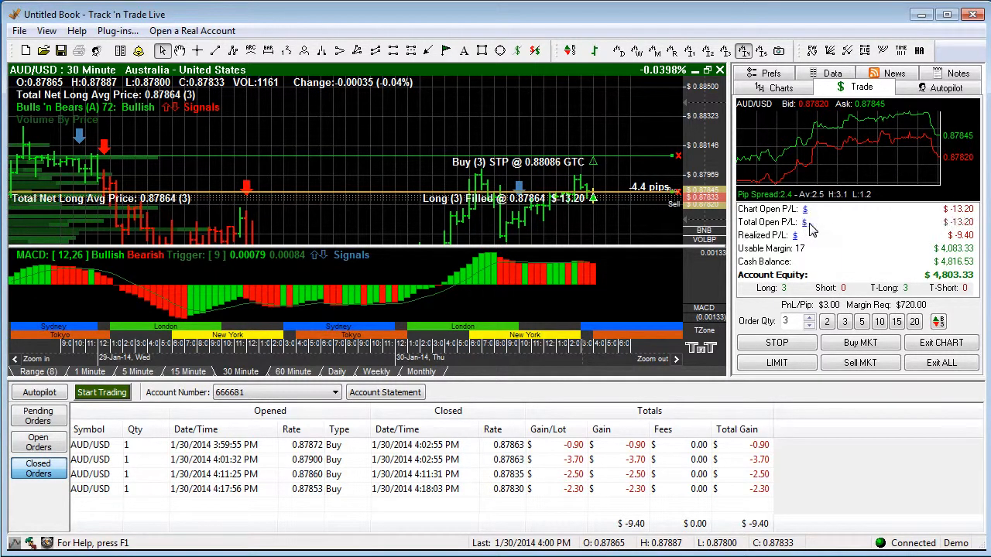
left_click(804, 223)
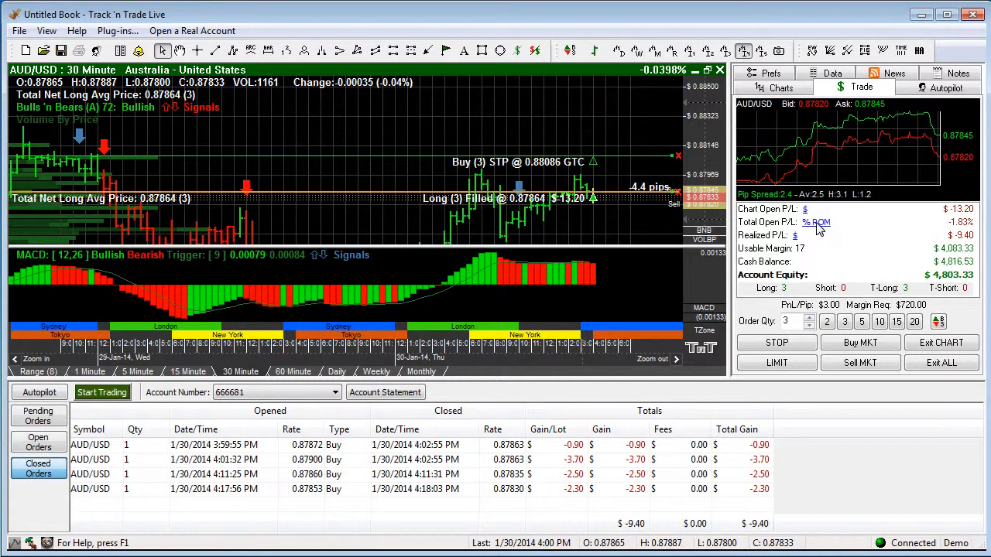
mouse_move(789, 245)
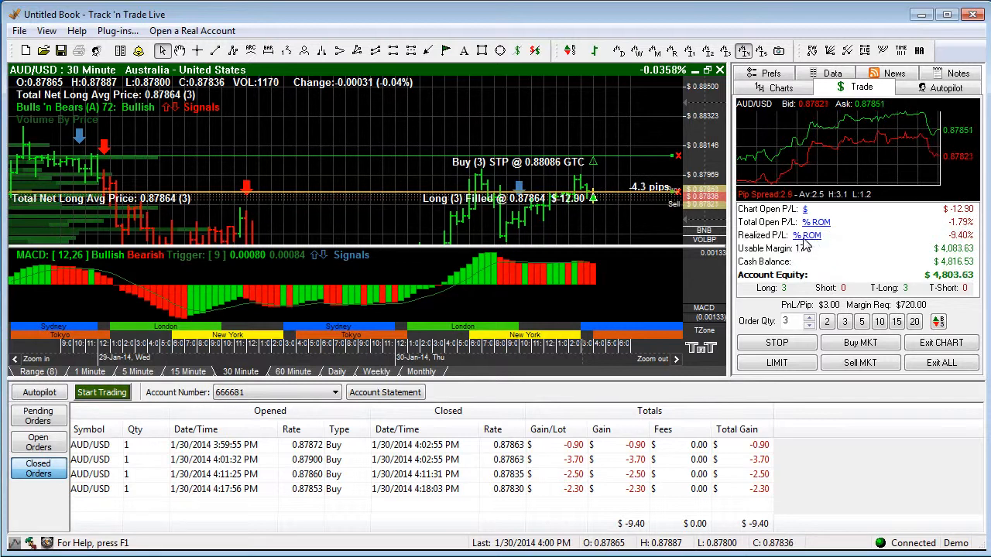
left_click(807, 235)
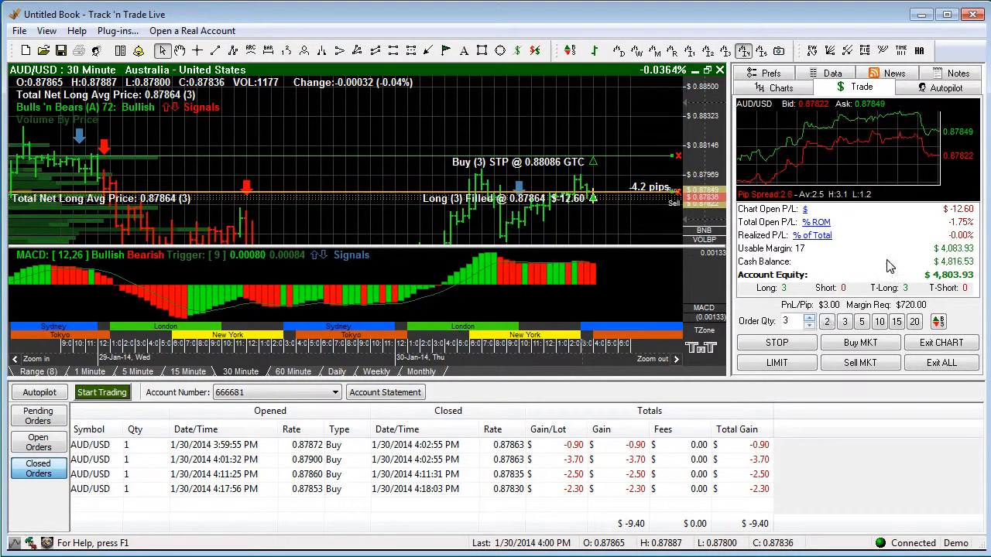
mouse_move(880, 256)
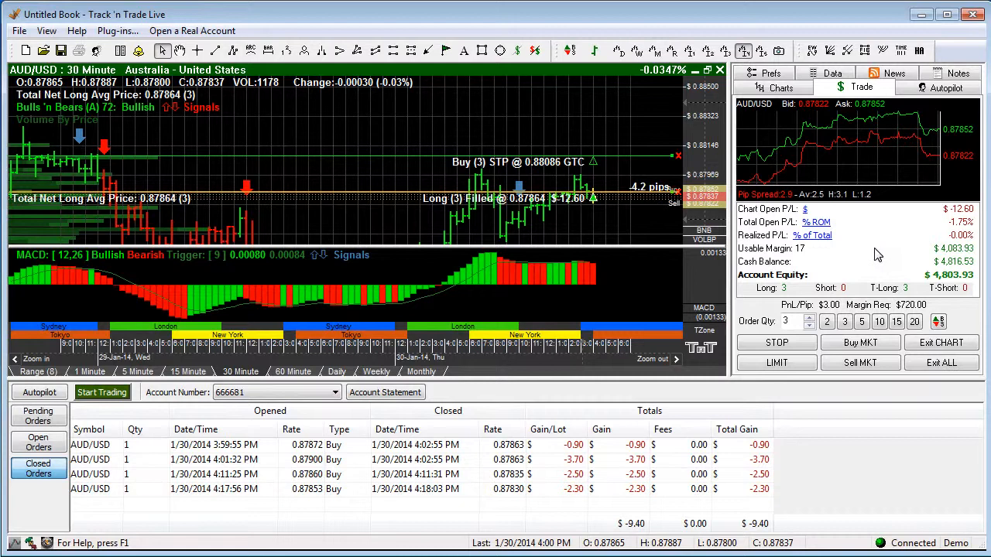